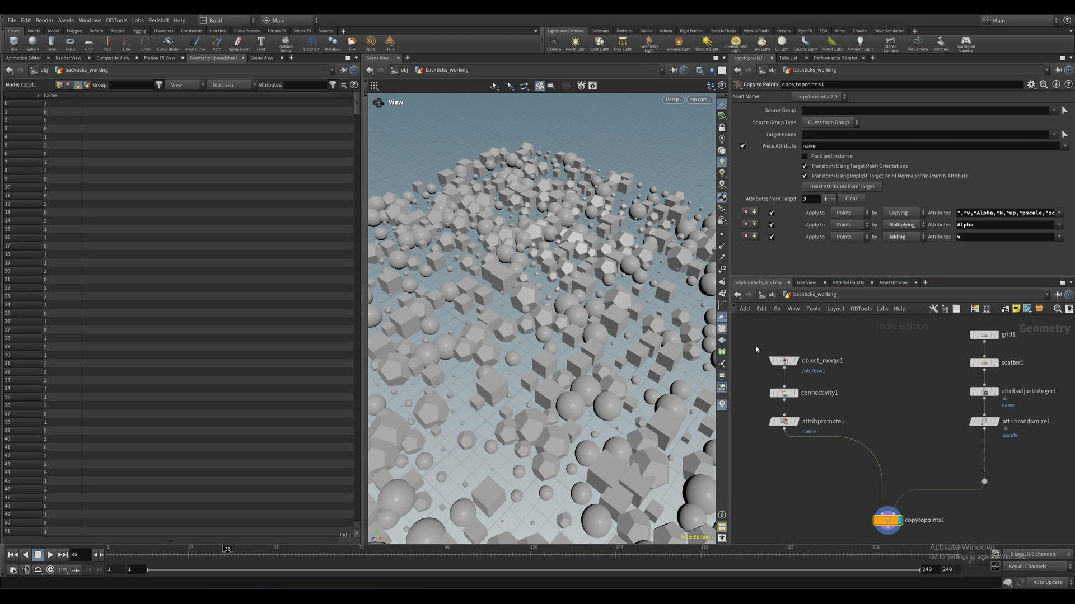
pyautogui.moveTo(749, 350)
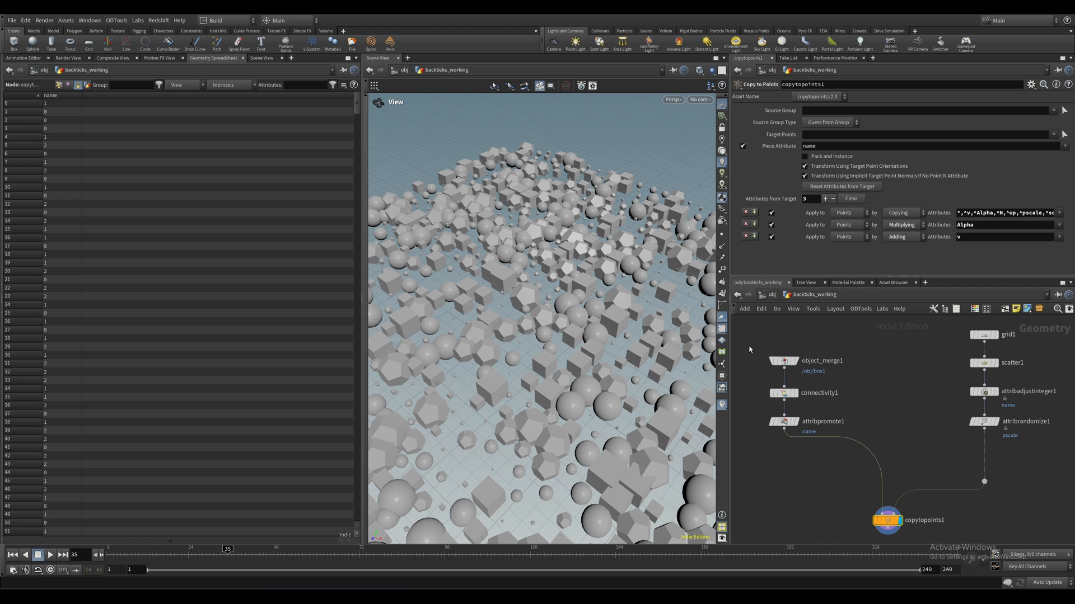
pyautogui.moveTo(753, 385)
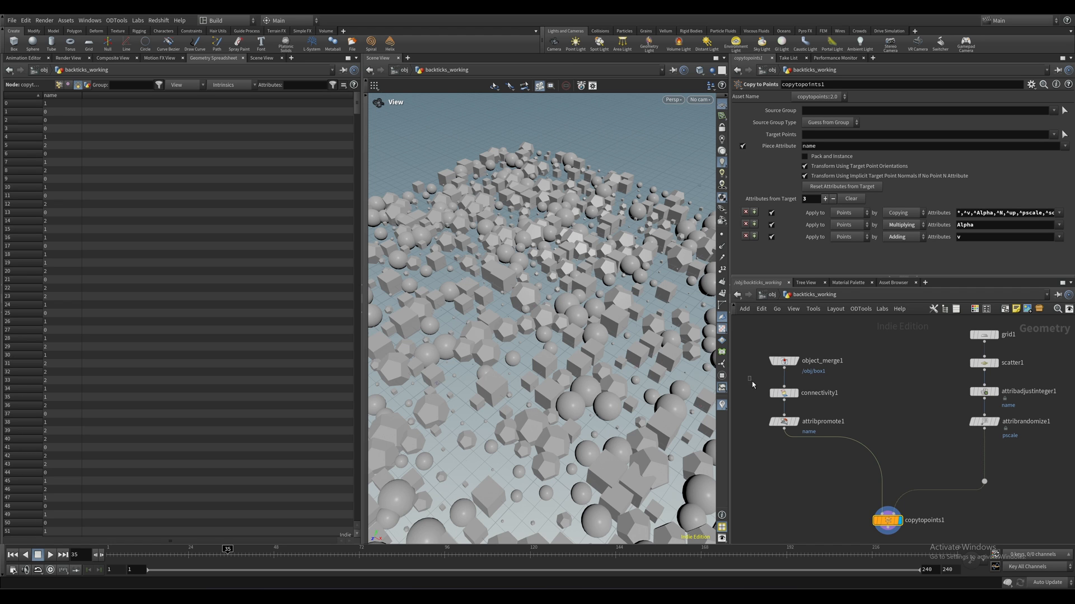
# Step: Set attribadjustinteger1's Max Value to detail("../attribpromote1", "num_names", 0) after inspecting piece names
pyautogui.click(783, 393)
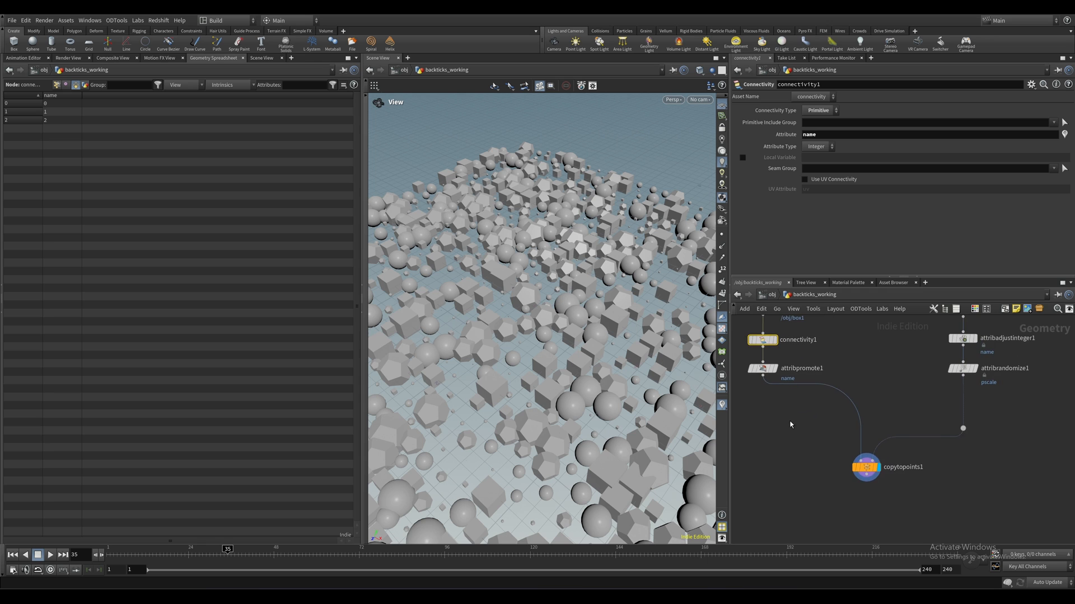
pyautogui.click(866, 466)
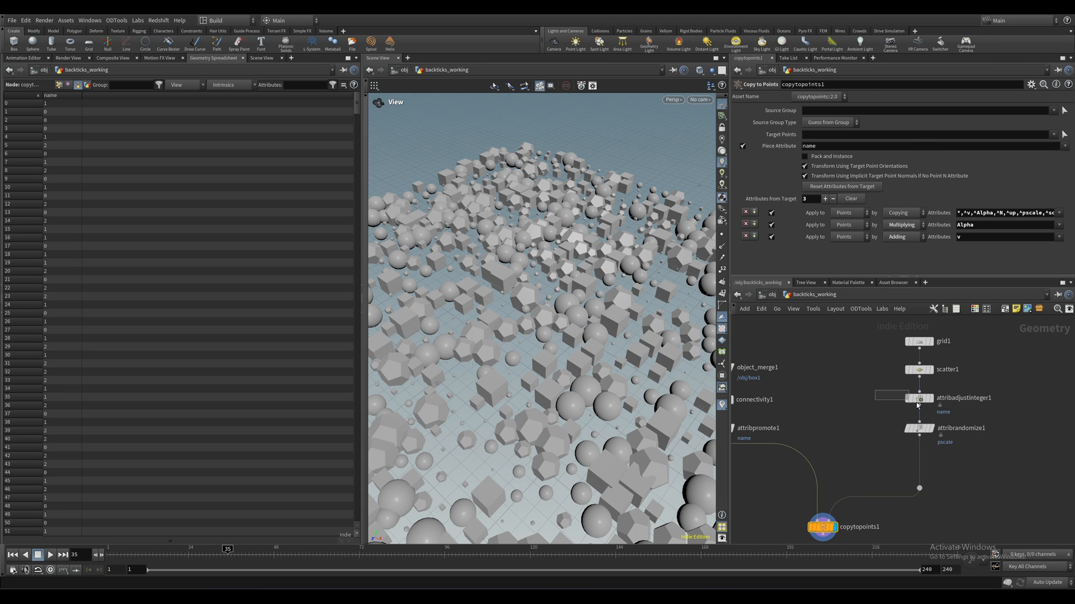
pyautogui.click(919, 398)
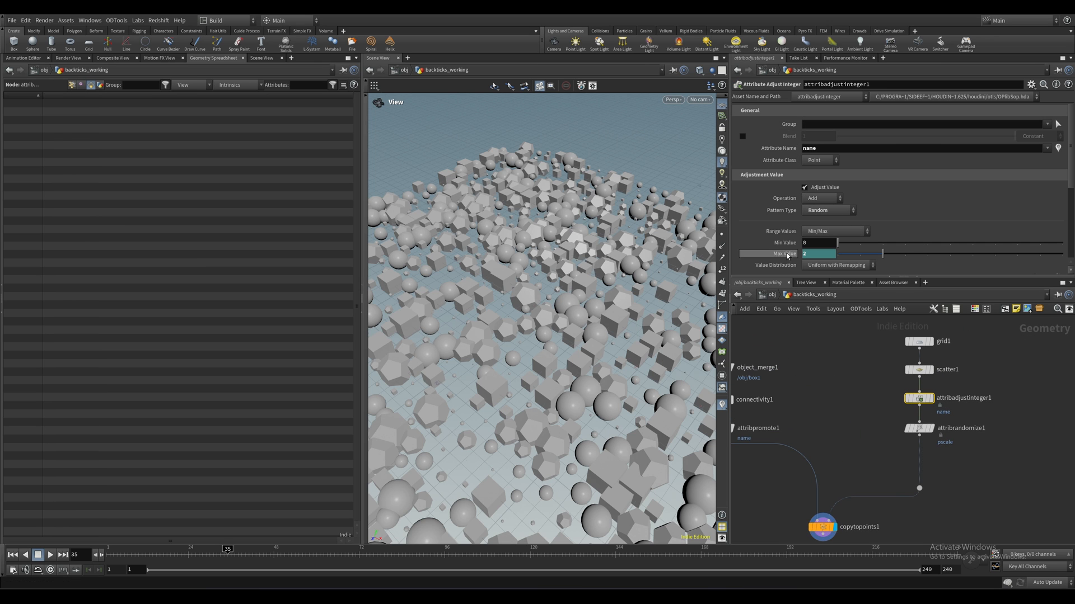
pyautogui.write('detail("../attribpromote1", "num_names", 0)')
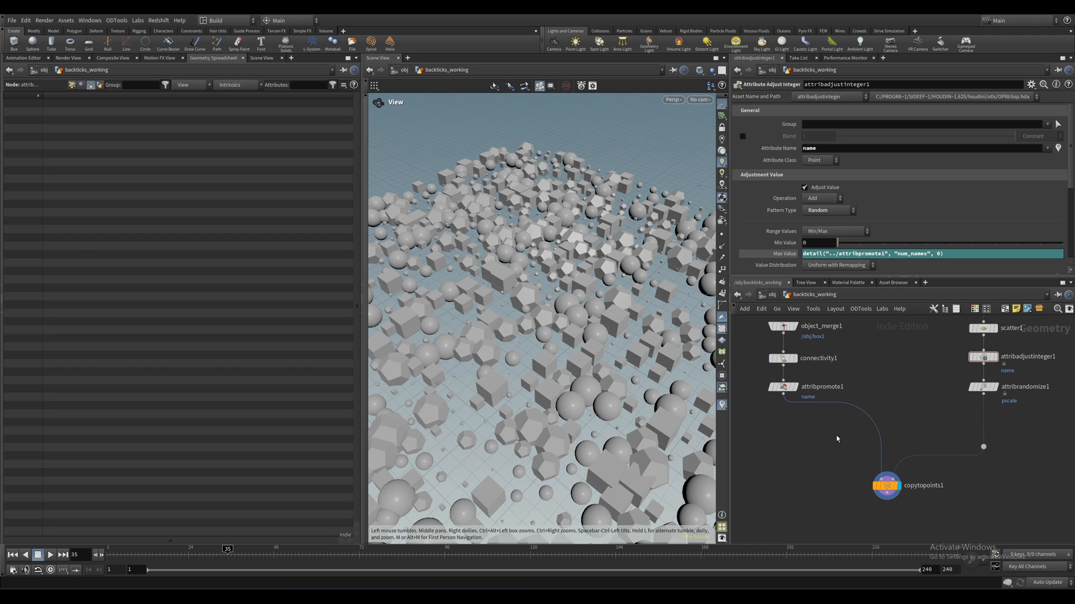
pyautogui.click(901, 485)
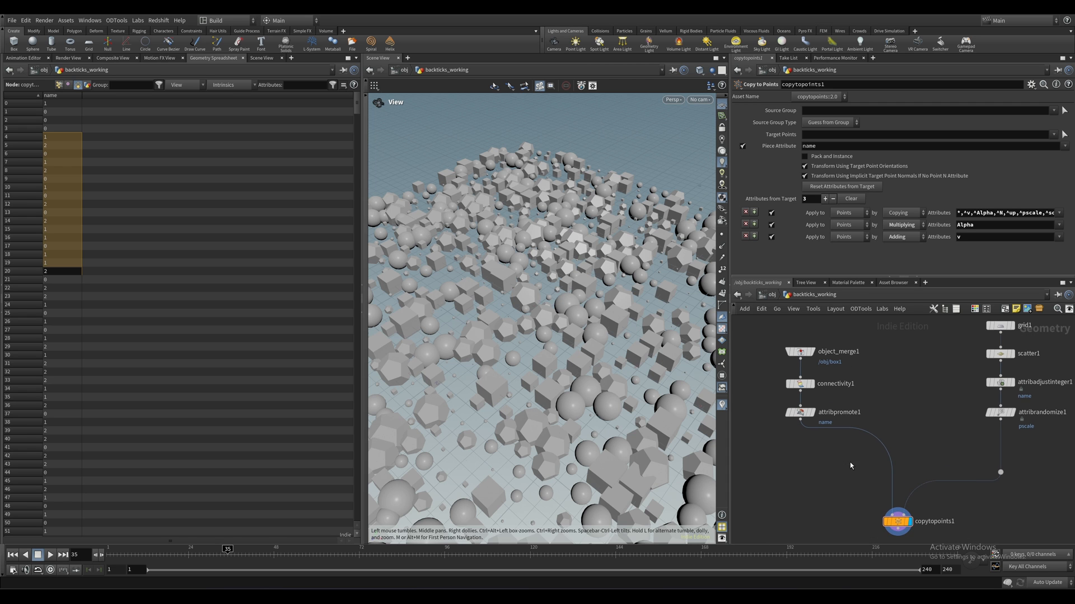
# Step: Add a For-Each Connected Piece loop and set foreach_end1's Piece Attribute to name
pyautogui.press('Tab')
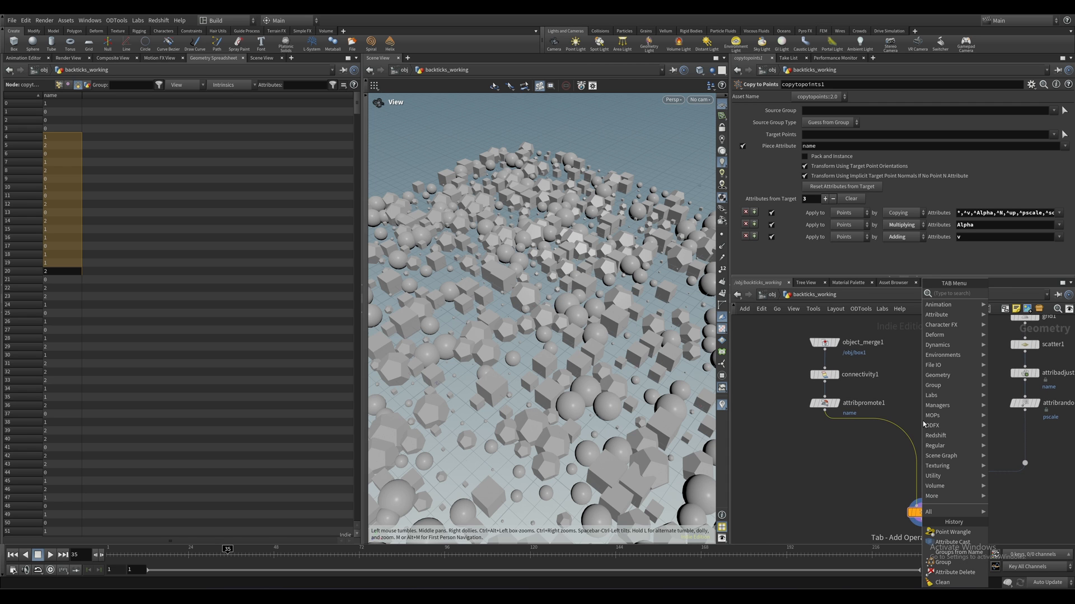
pyautogui.write('fore')
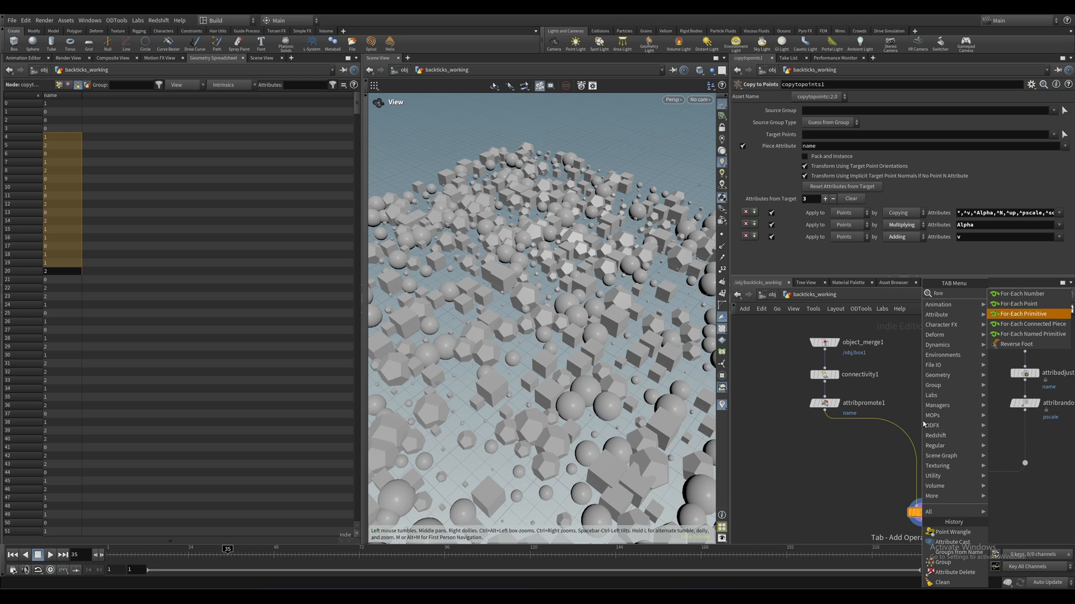
pyautogui.click(1021, 313)
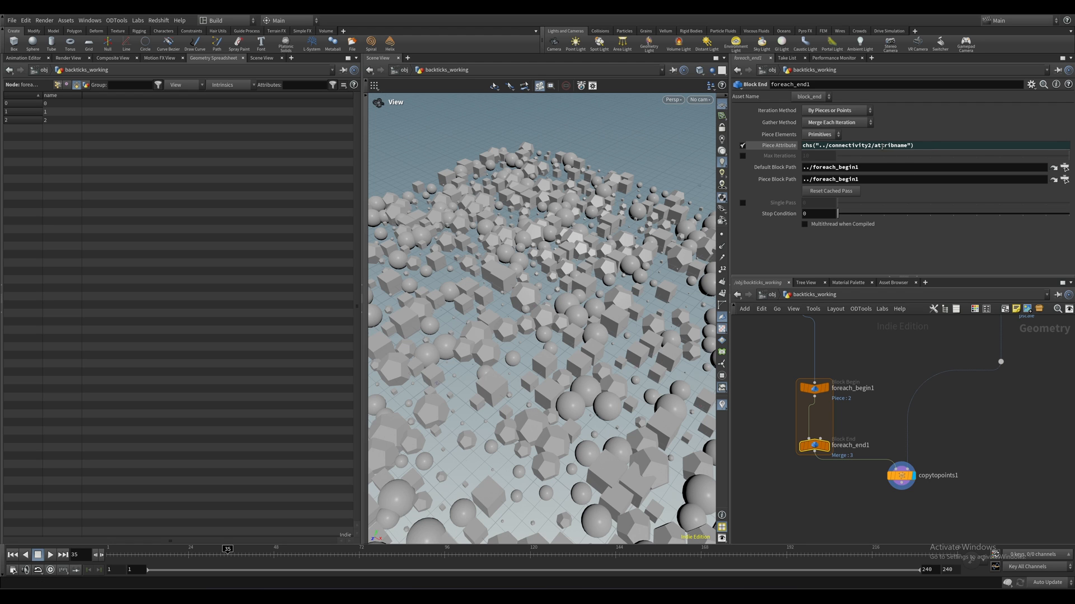
pyautogui.click(867, 145)
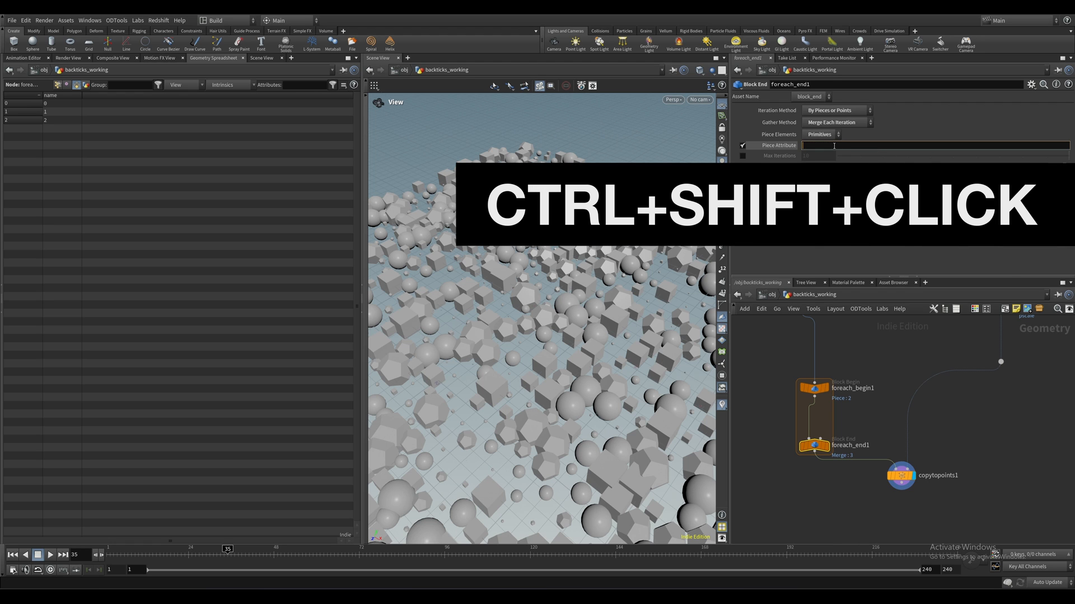
pyautogui.write('name')
pyautogui.write('prin')
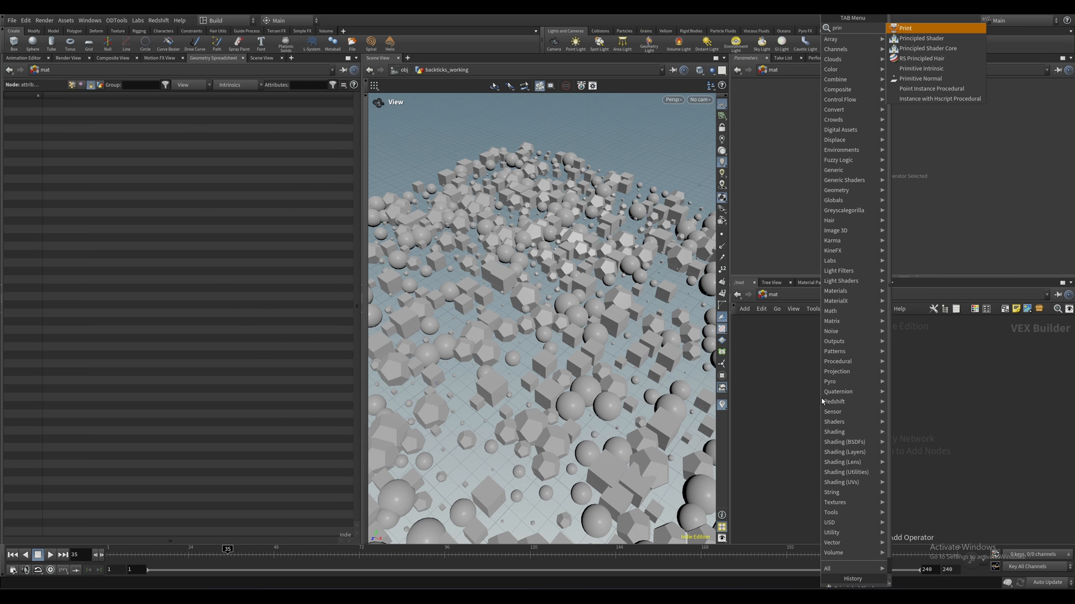
# Step: Add a Principled Shader node in the /mat network
pyautogui.click(924, 38)
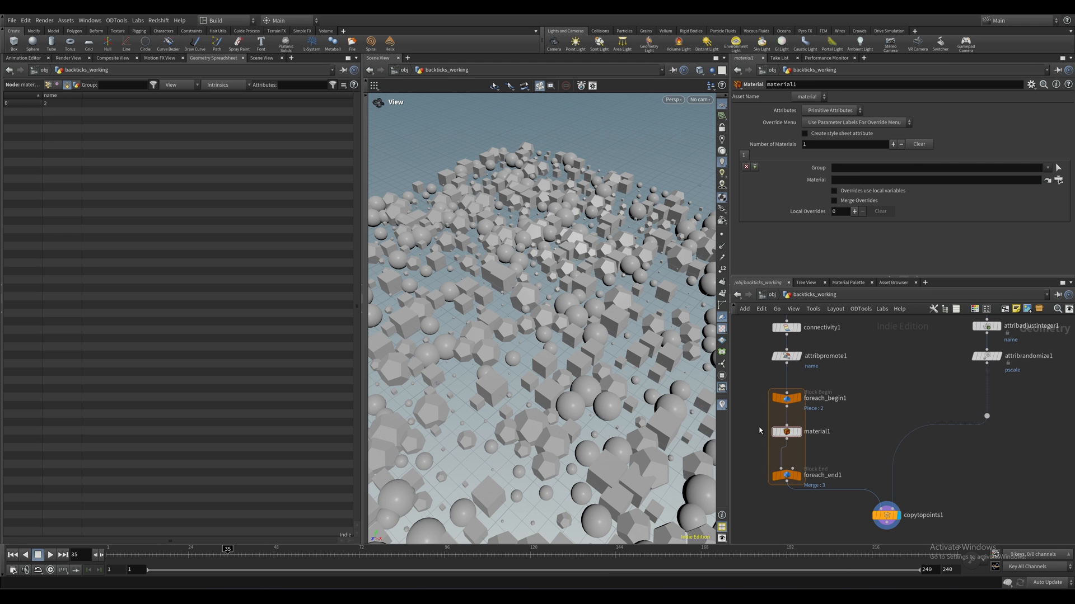
# Step: Set material1's Material to /mat/mat_`prim(0, 0, "name", 0)` and verify mat_0–2 on foreach_end1
pyautogui.click(786, 432)
pyautogui.write('/mat/mat_')
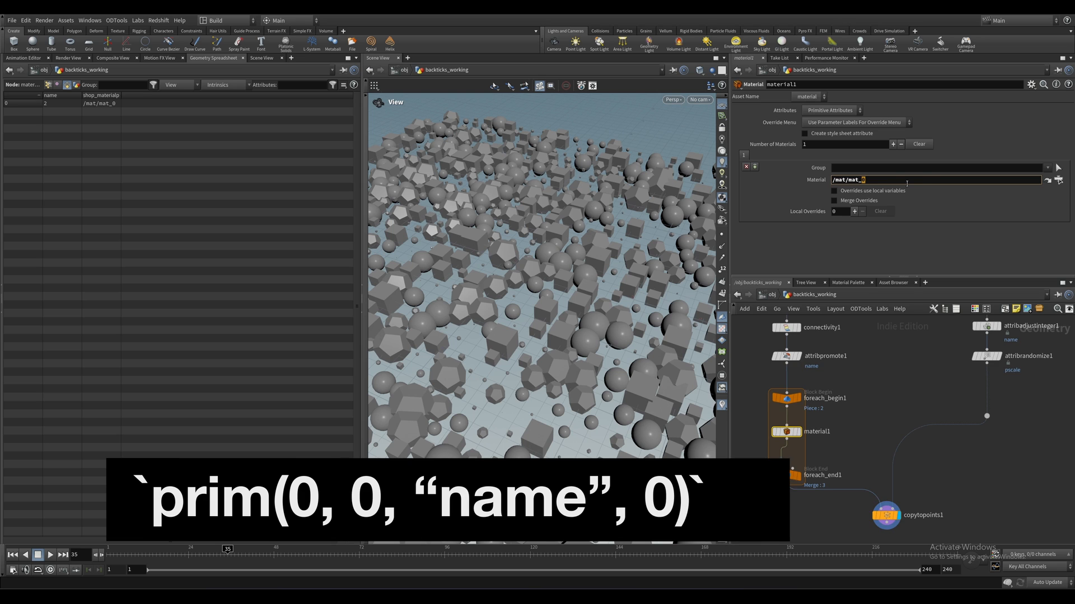
pyautogui.click(784, 474)
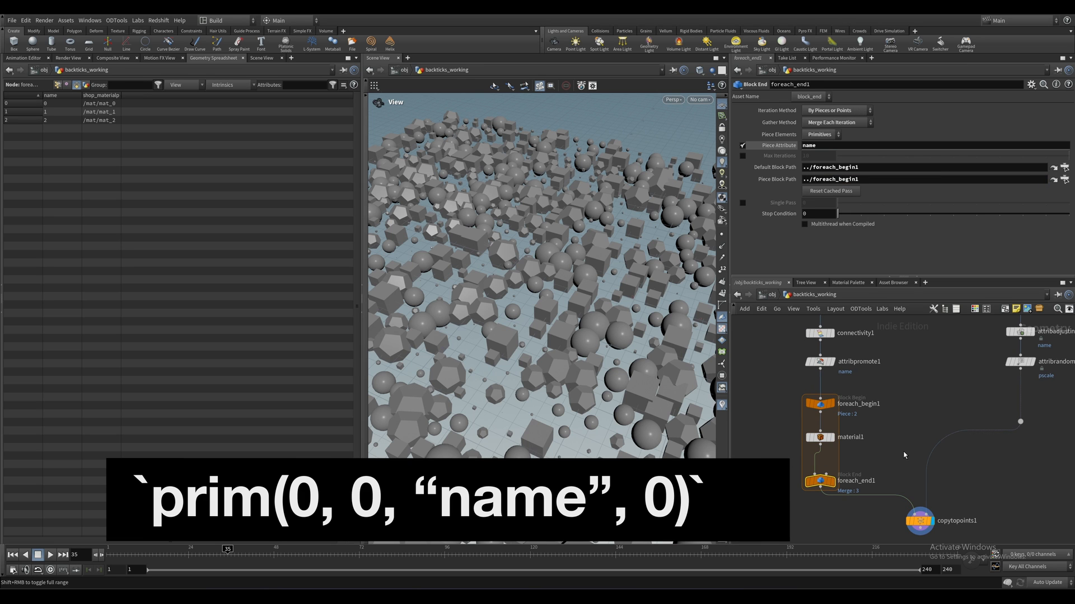
pyautogui.moveTo(163, 288)
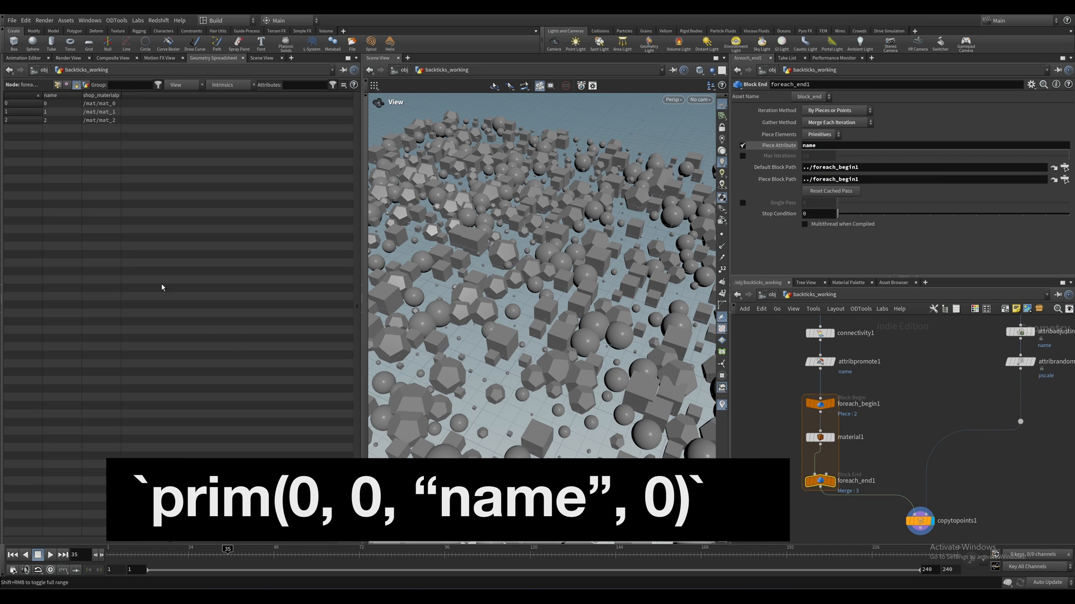
pyautogui.moveTo(758, 428)
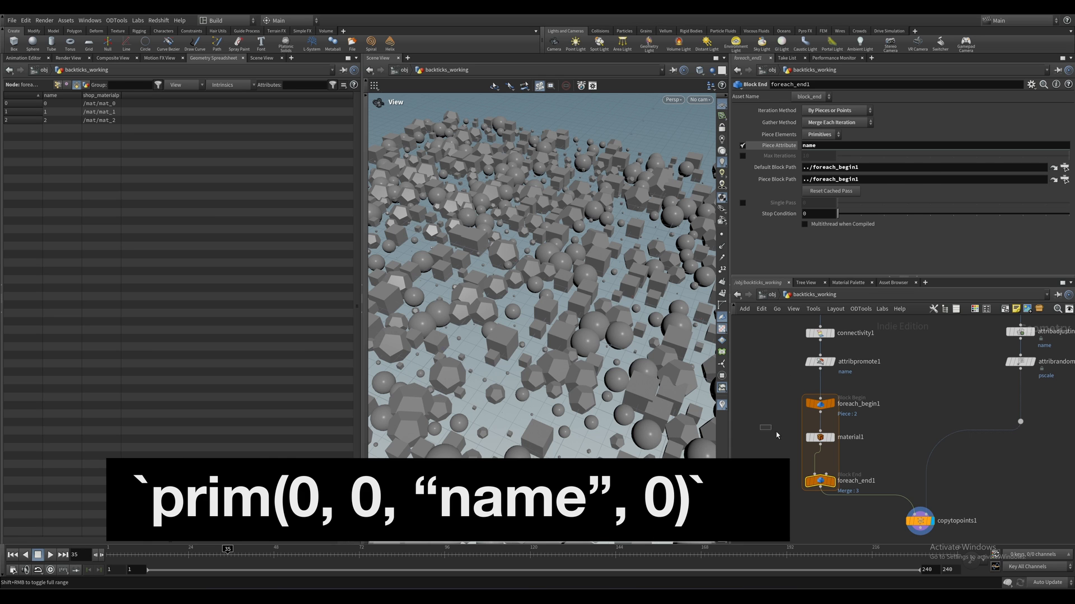
pyautogui.click(819, 437)
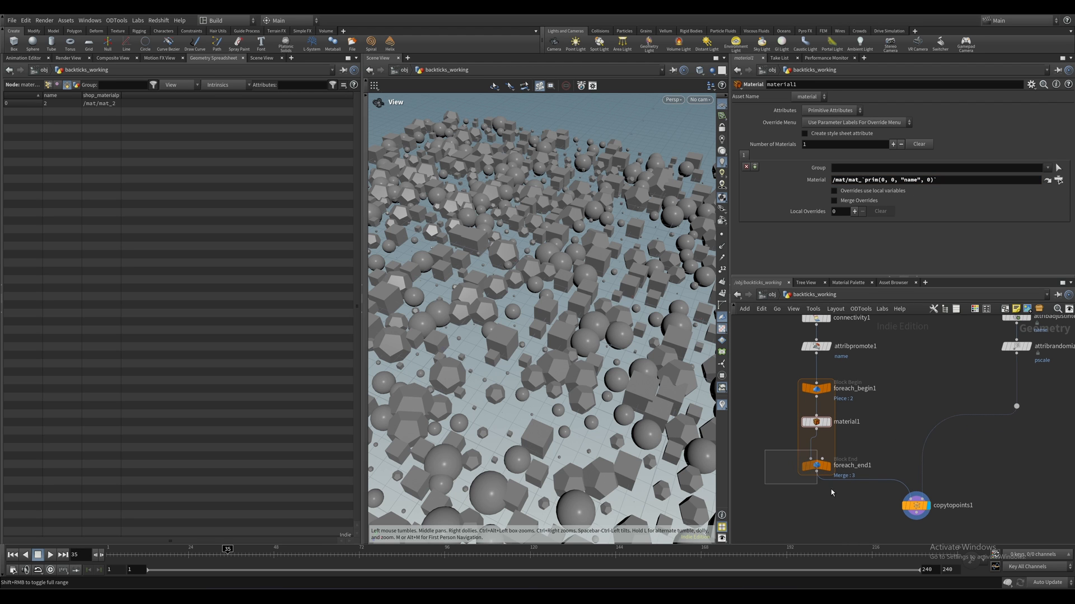
pyautogui.click(815, 465)
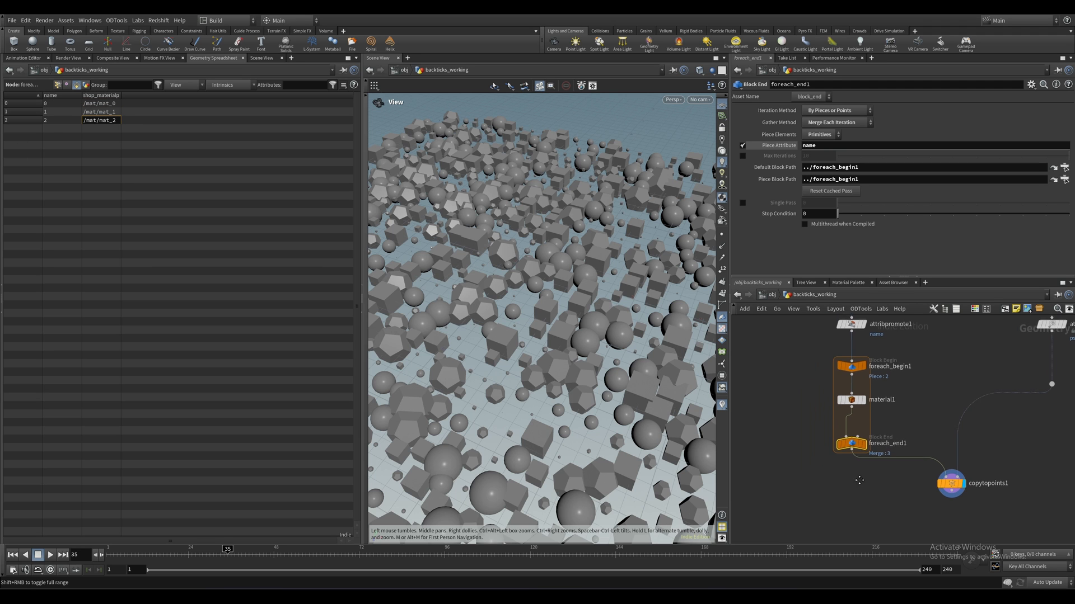
pyautogui.click(951, 483)
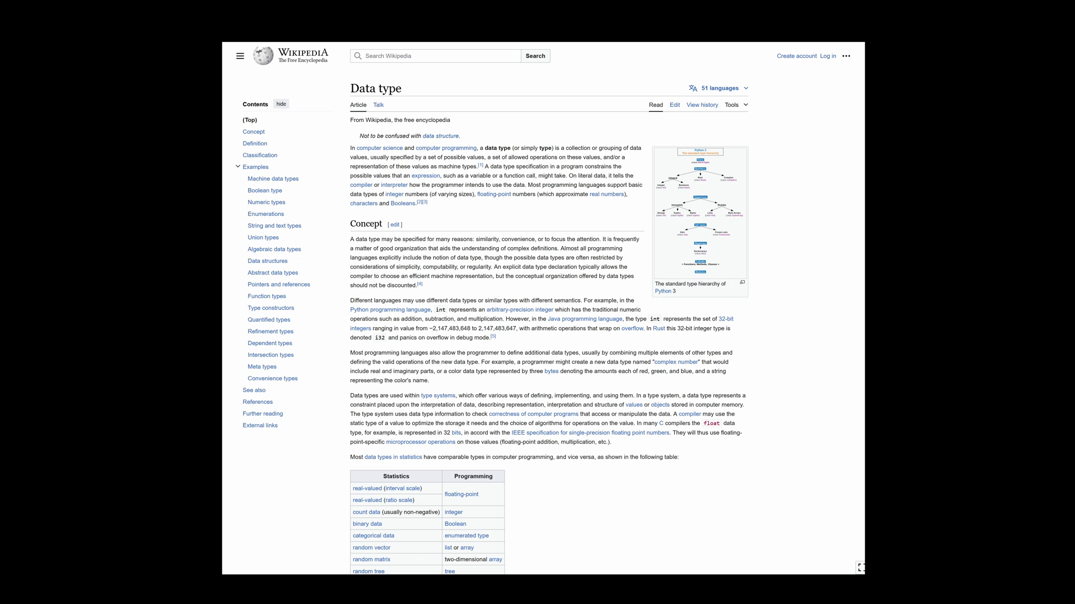
pyautogui.scroll(-3)
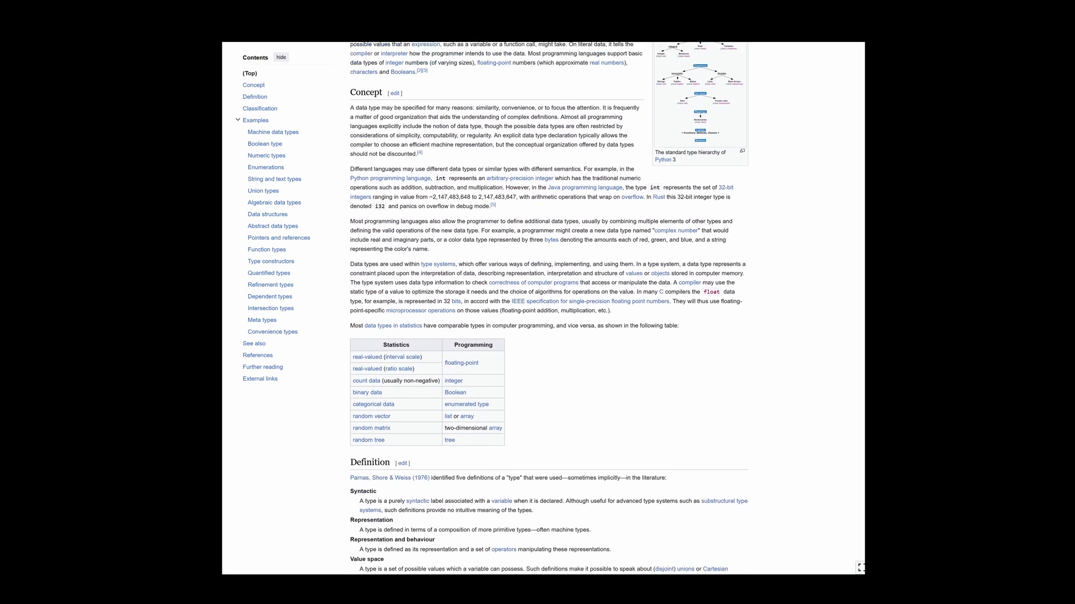
pyautogui.scroll(-3)
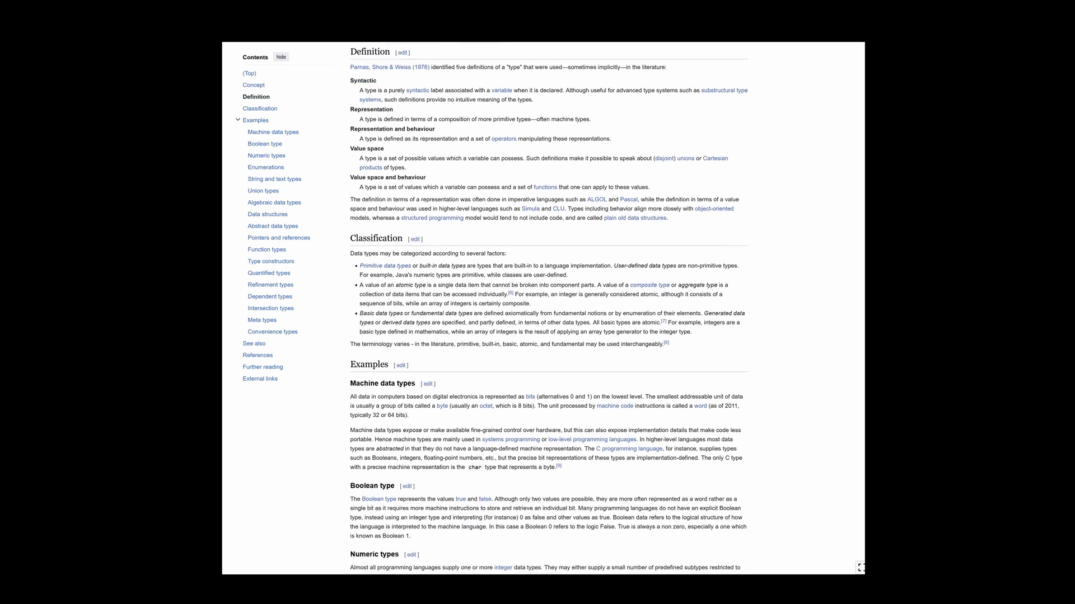
pyautogui.scroll(-3)
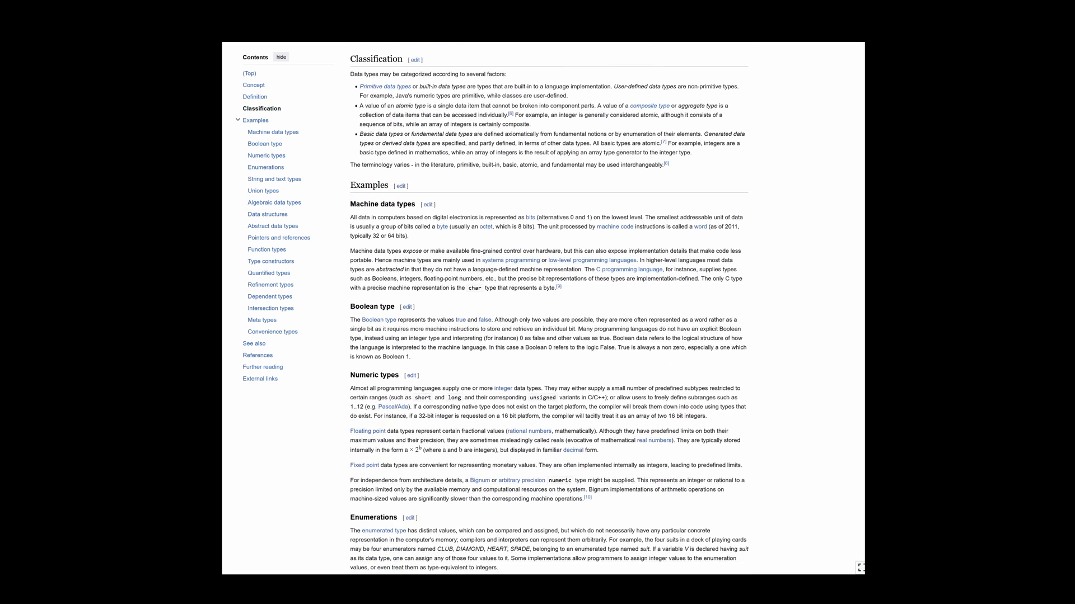
pyautogui.scroll(-3)
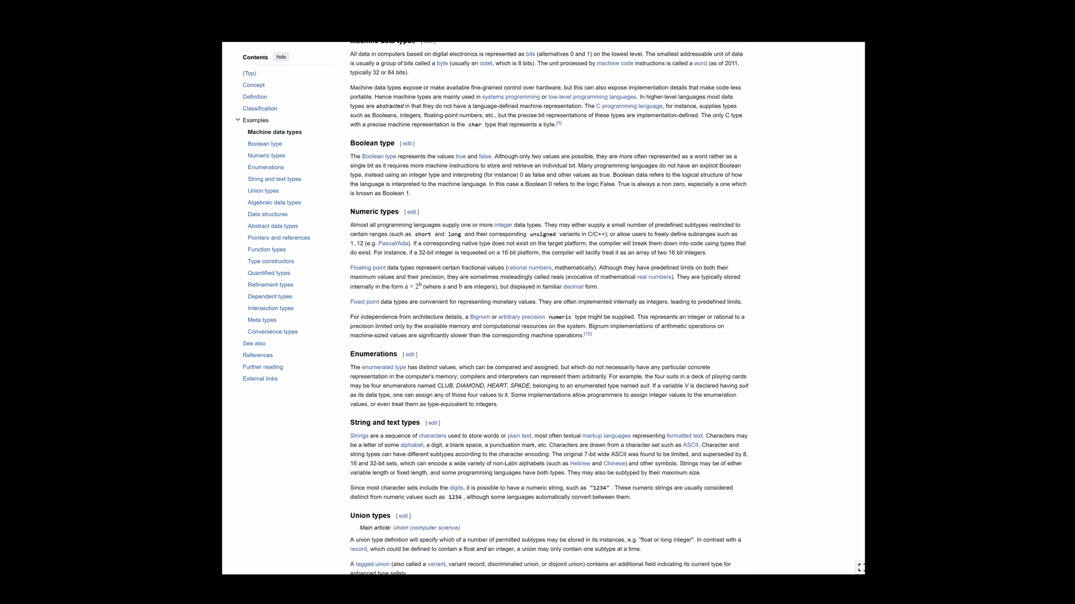
pyautogui.scroll(-3)
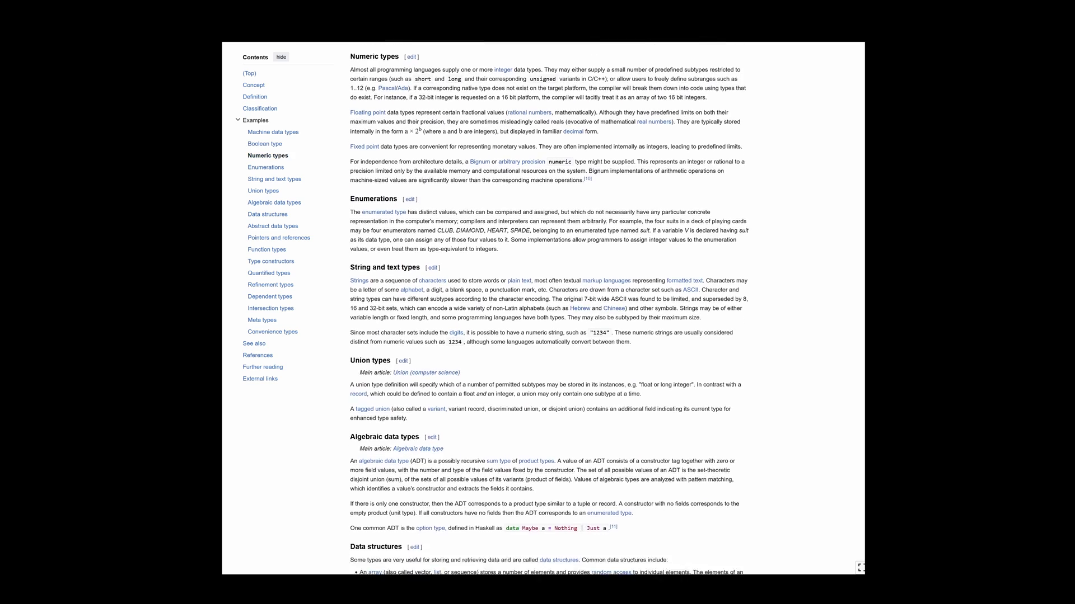
pyautogui.scroll(-3)
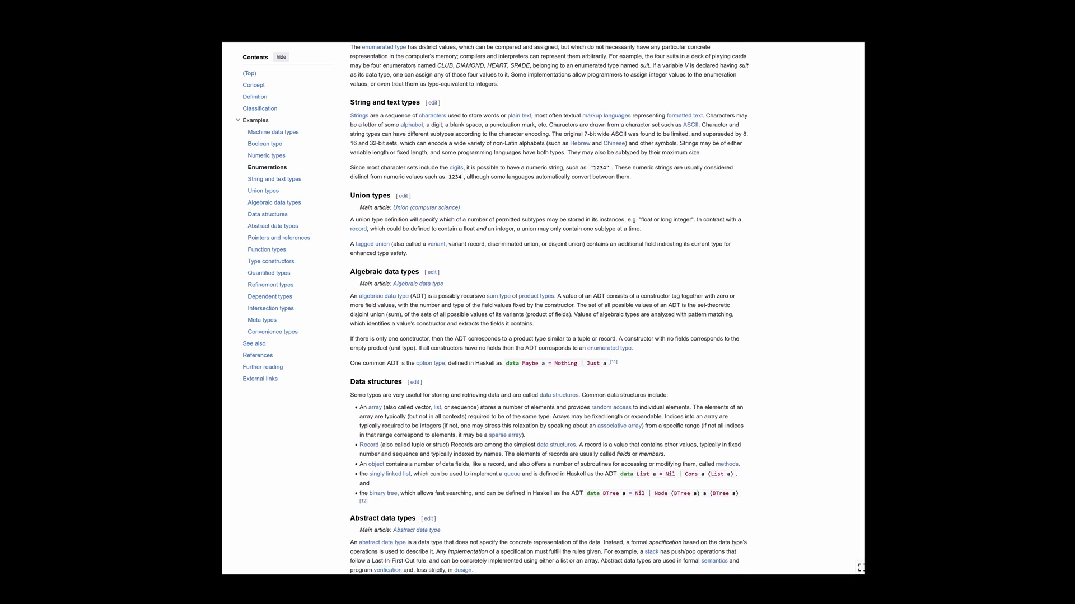
pyautogui.scroll(-3)
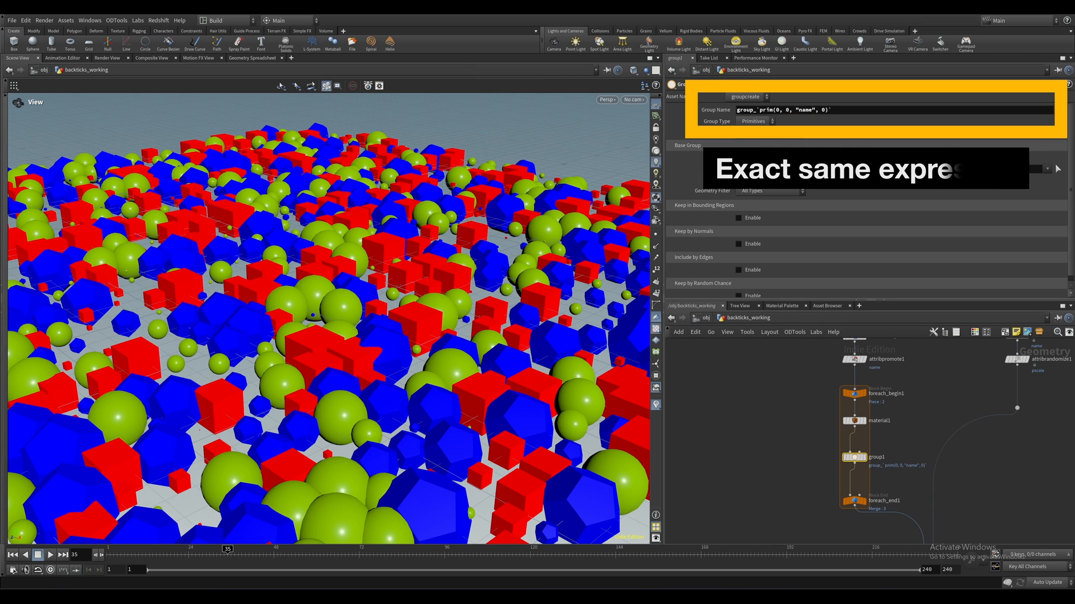
pyautogui.moveTo(852, 400)
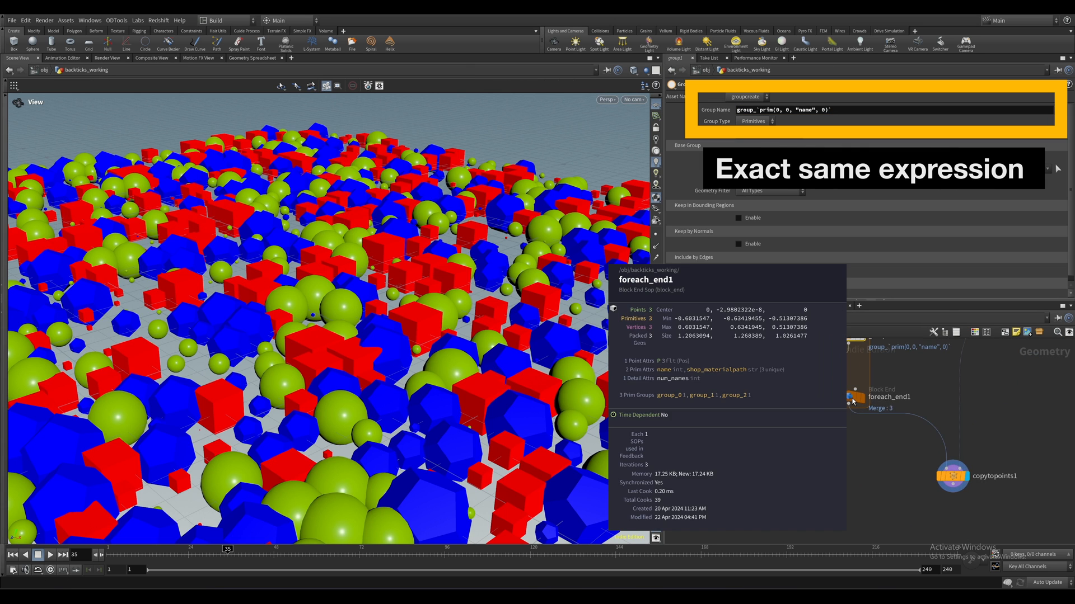
# Step: Select filecache1, then material1 to show its backtick prim() material path
pyautogui.click(826, 462)
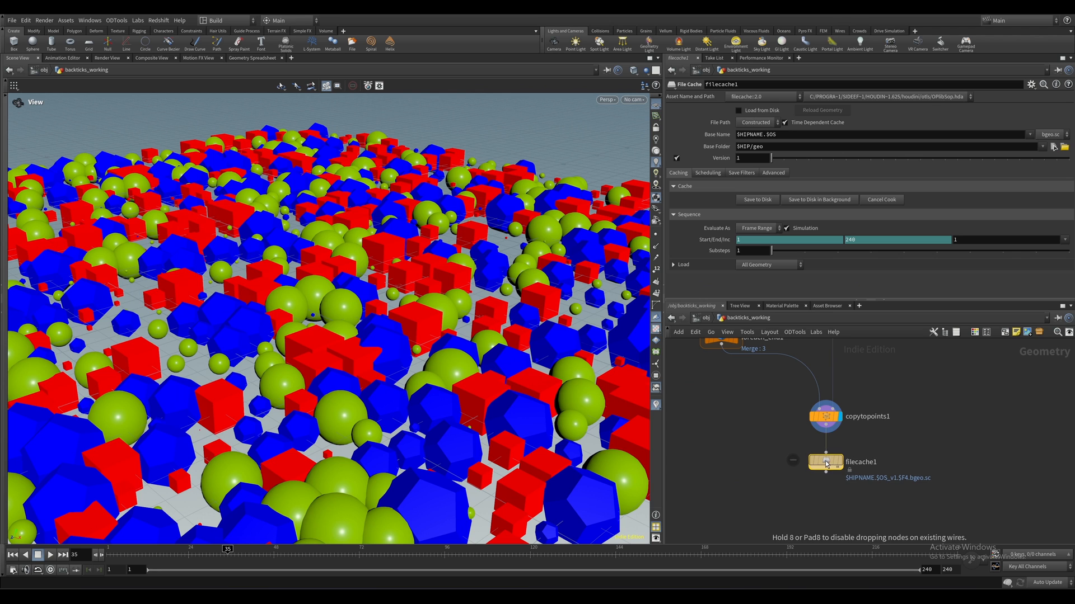
pyautogui.click(773, 172)
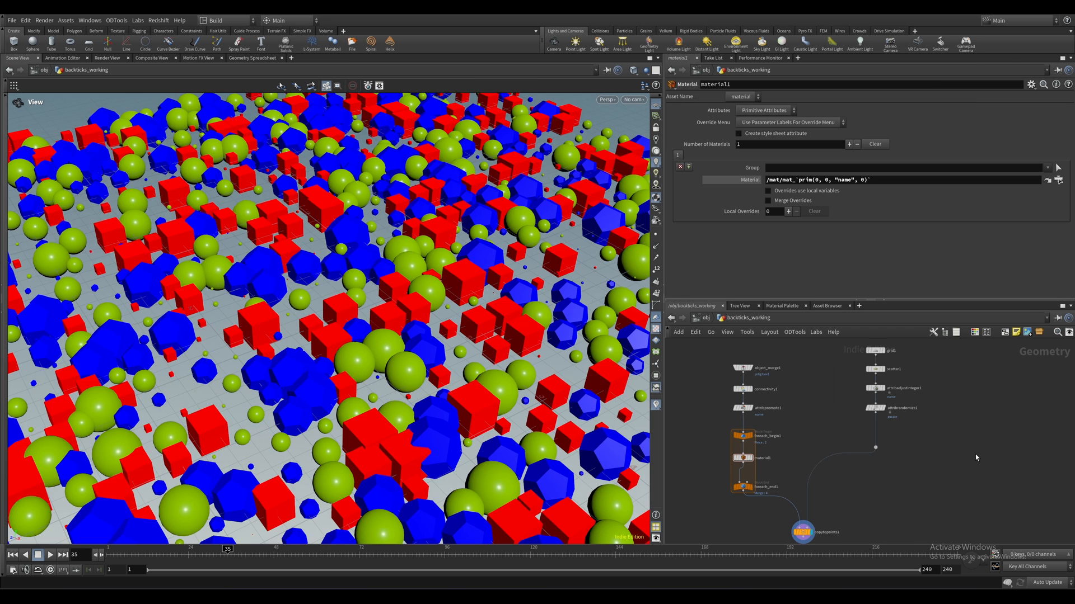
# Step: Select object_merge1 to view its /obj/sphere1 and /obj/platonic1 object paths
pyautogui.click(747, 368)
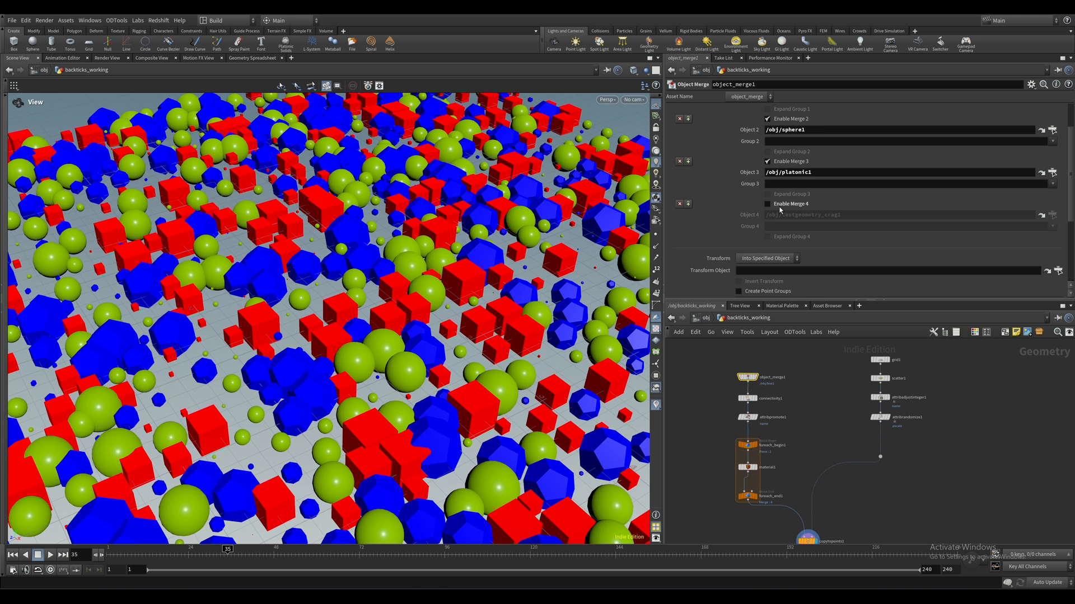
pyautogui.click(767, 204)
pyautogui.write('atd')
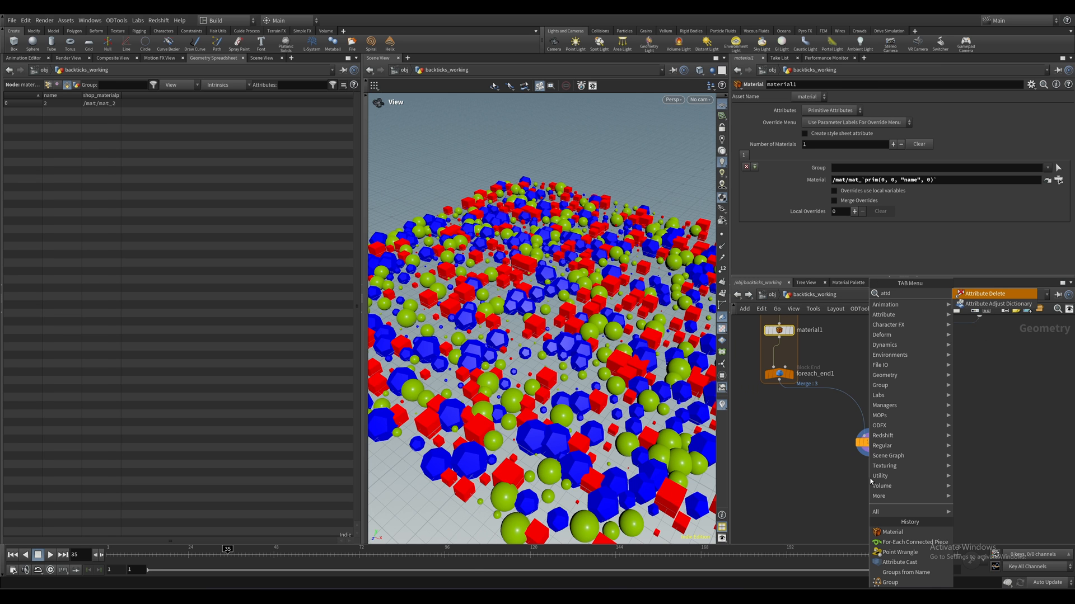
# Step: Add an Attribute Delete node after copytopoints1 removing all attributes
pyautogui.click(985, 293)
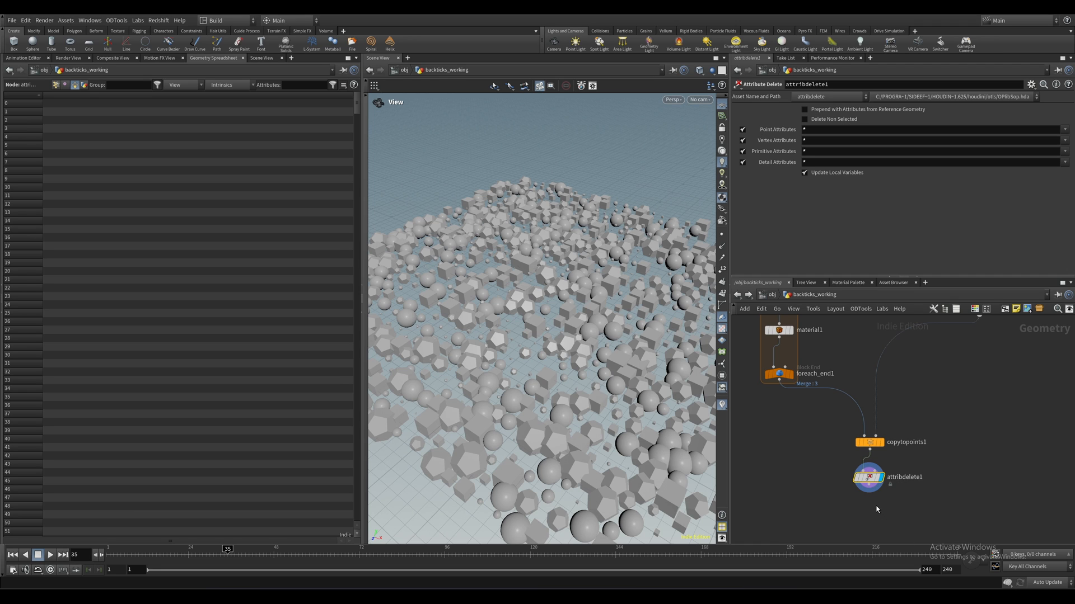
pyautogui.moveTo(861, 478)
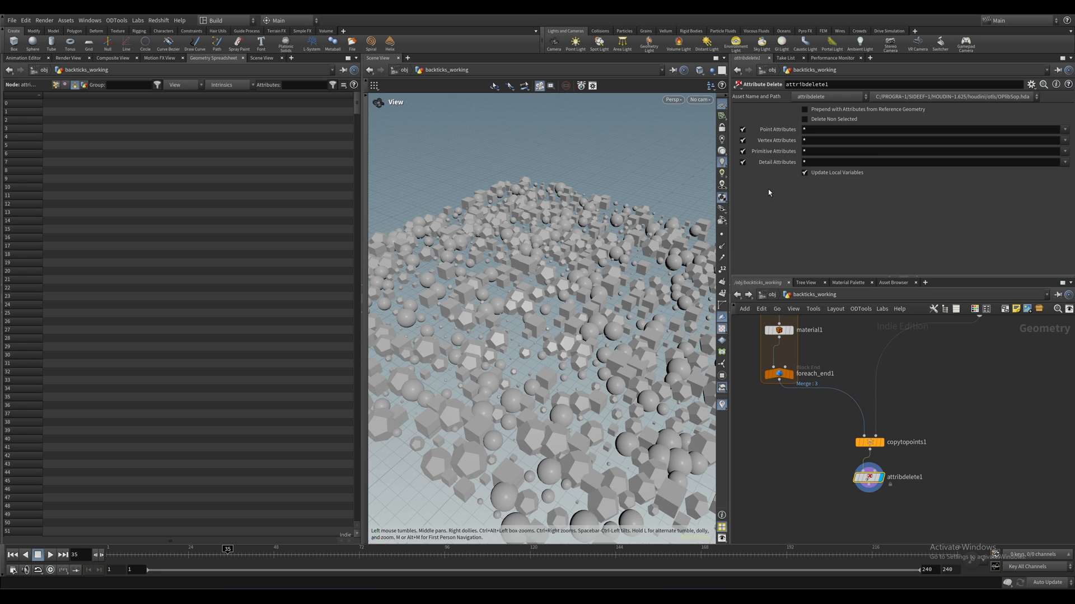
# Step: Add a For-Each Connected Piece loop below attribdelete1
pyautogui.press('Tab')
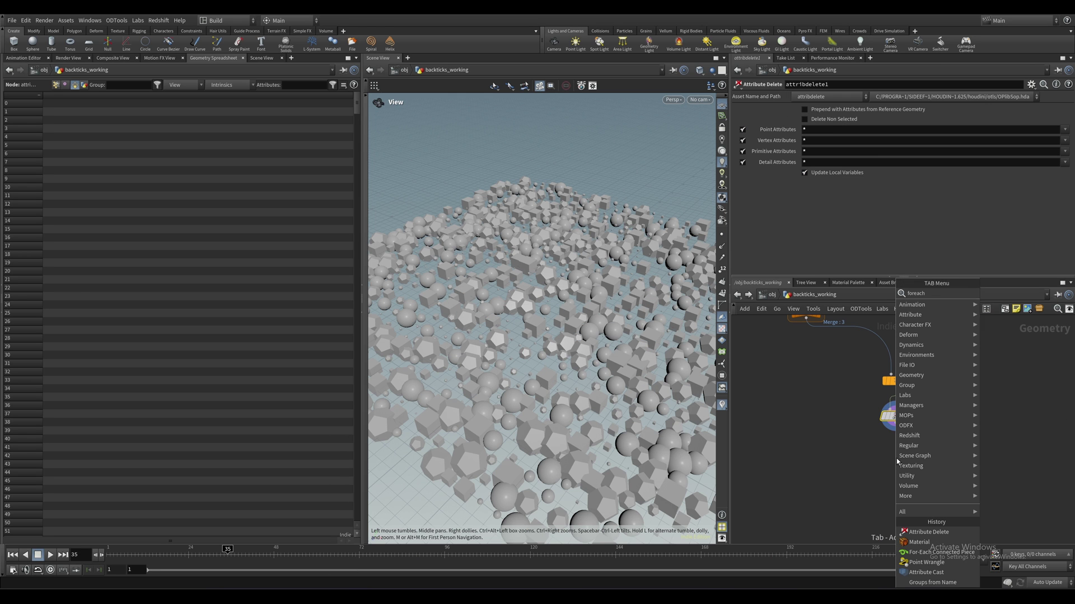
pyautogui.click(934, 553)
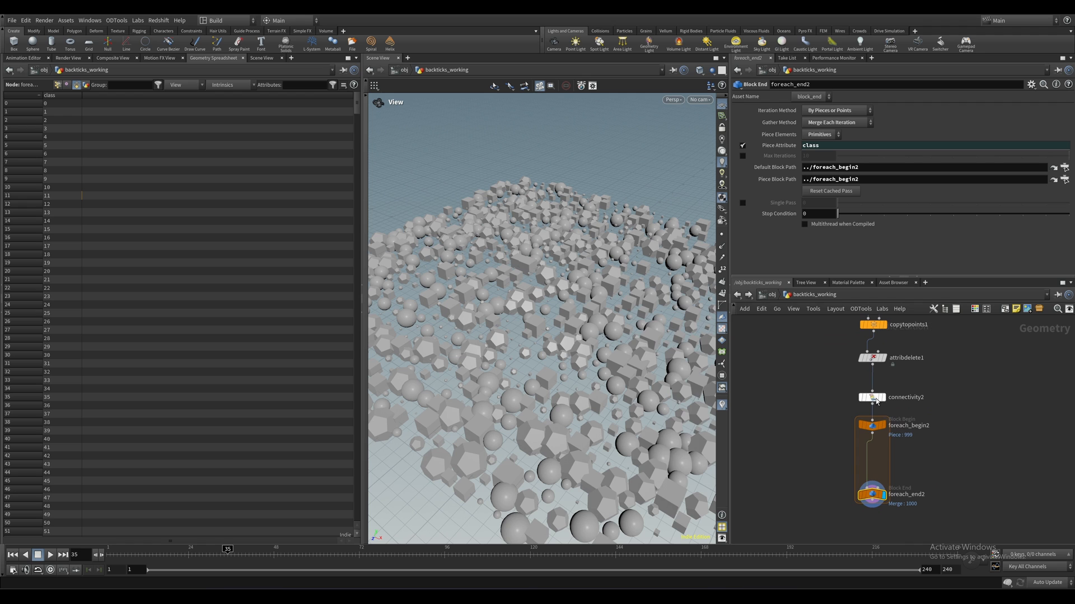
pyautogui.moveTo(872, 397)
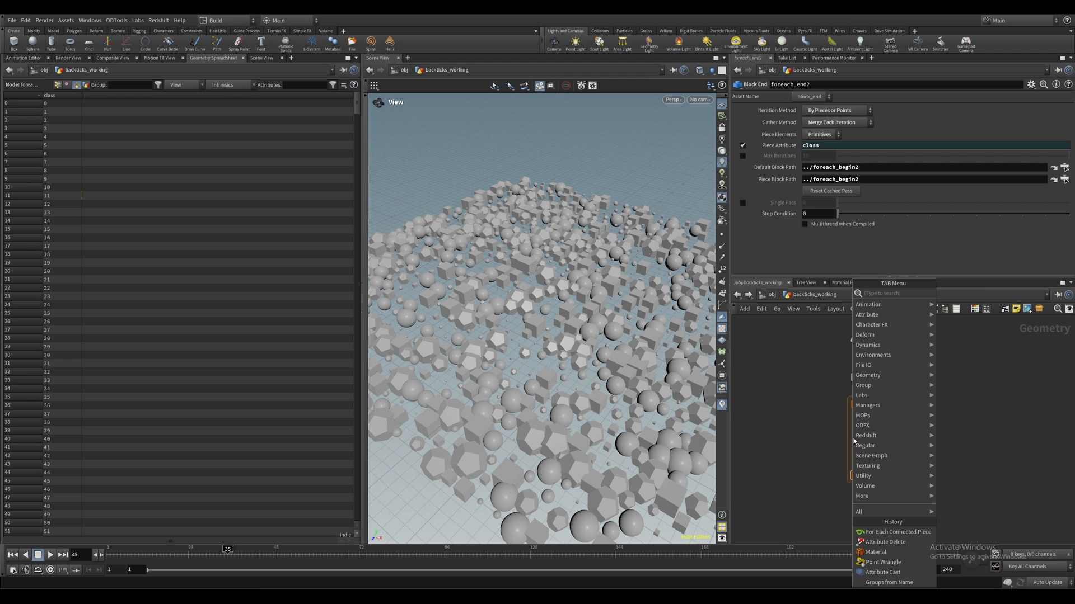
# Step: Drop a Material node between foreach_begin2 and foreach_end2
pyautogui.write('mater')
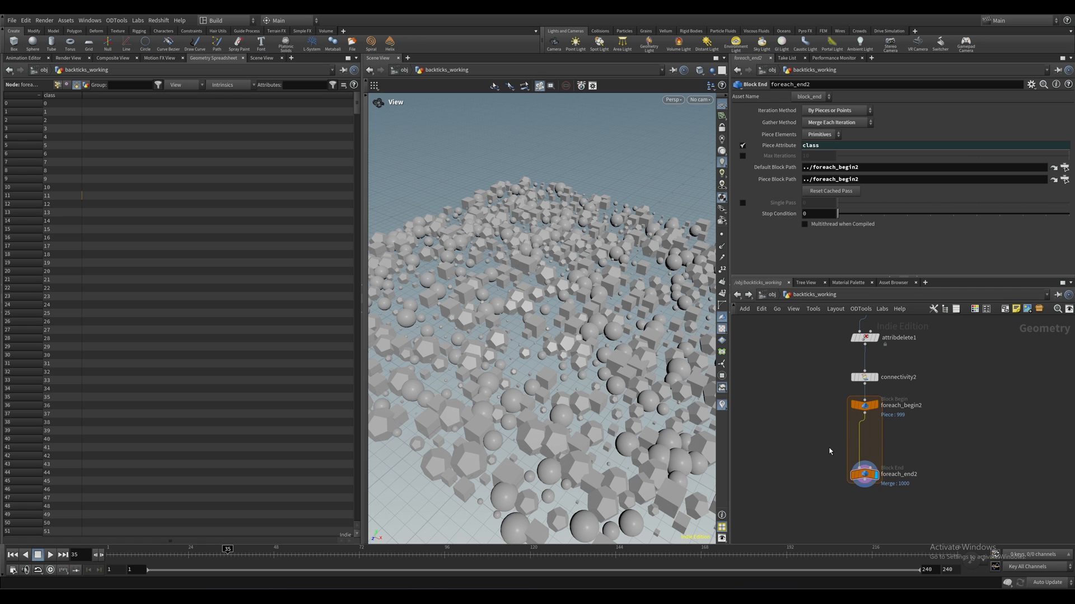
pyautogui.click(864, 404)
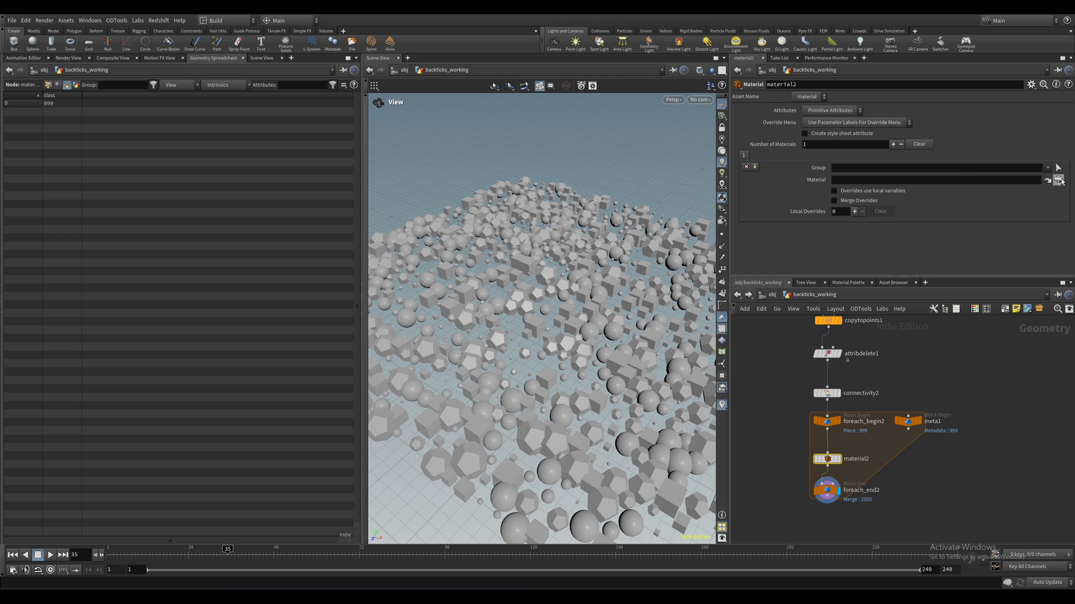
# Step: Add a meta import node and set material2's path to /mat/mat_`rand(detail("../meta1","iteration",0))*3`
pyautogui.click(1059, 179)
pyautogui.write('/mat/mat_`rand(detail("../meta1", "iteration", 0')
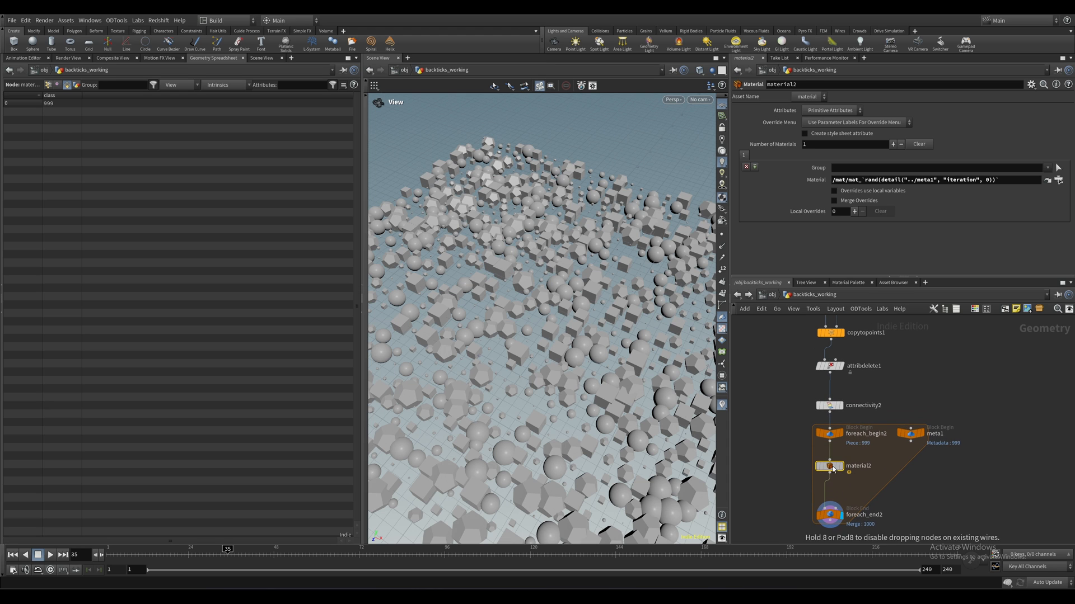
pyautogui.write('*3')
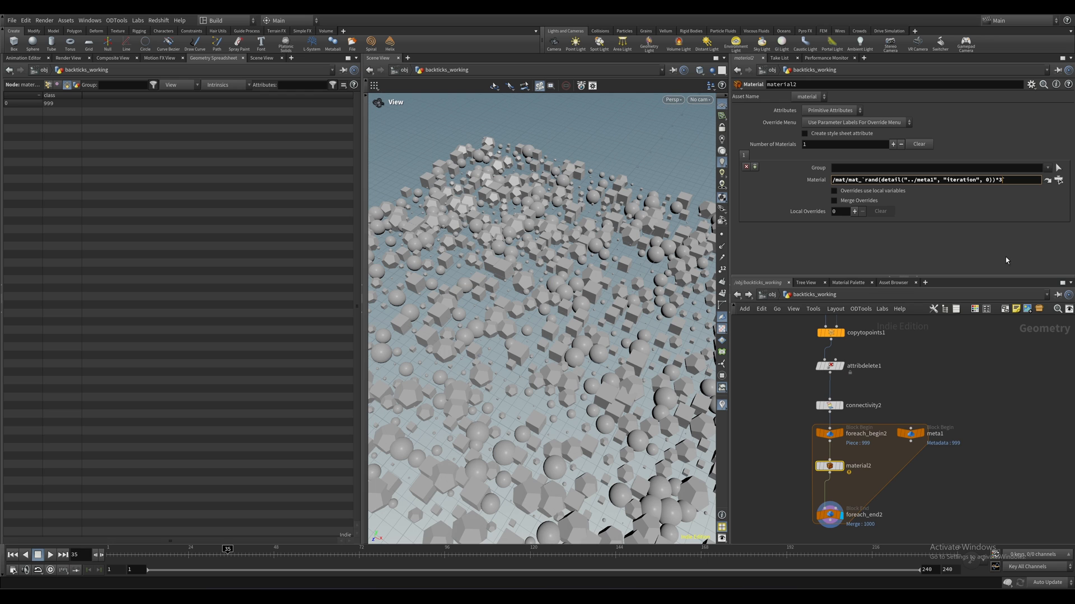
pyautogui.moveTo(833, 465)
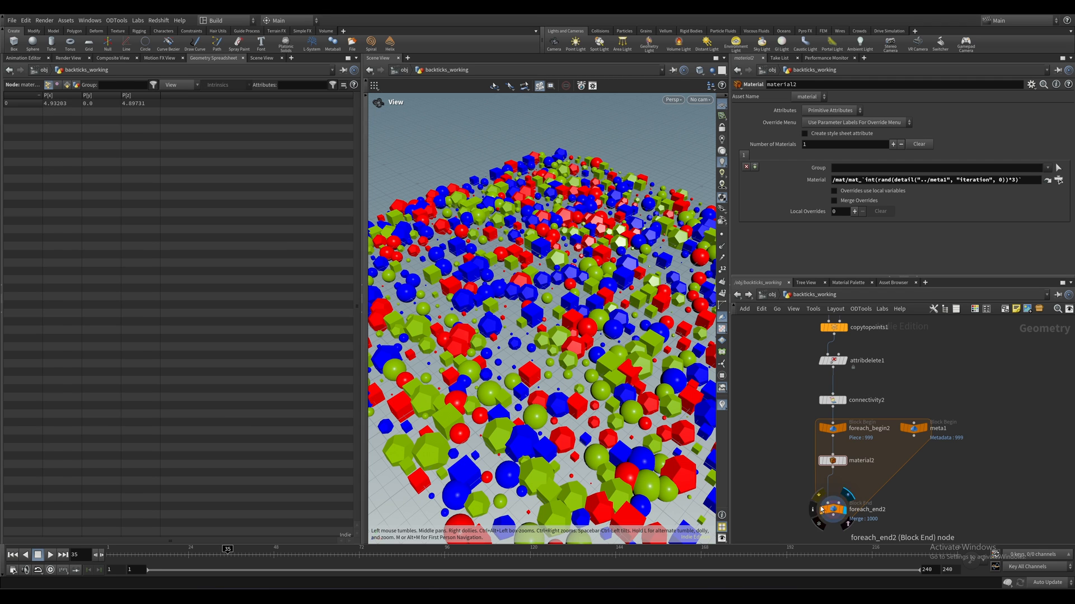
# Step: View foreach_end2 output showing pieces randomly coloured red, green and blue
pyautogui.click(832, 510)
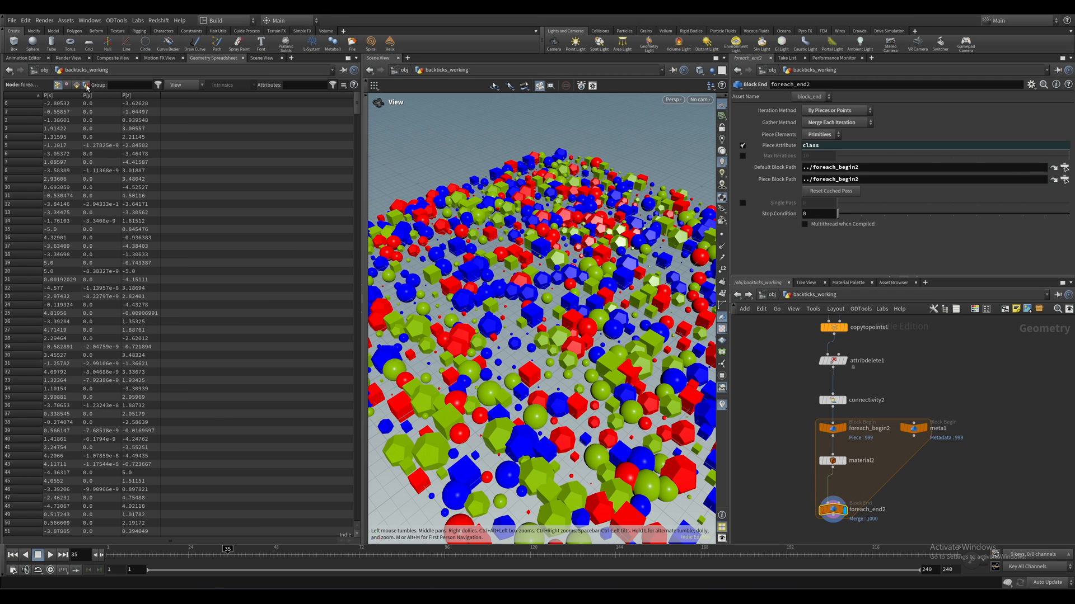